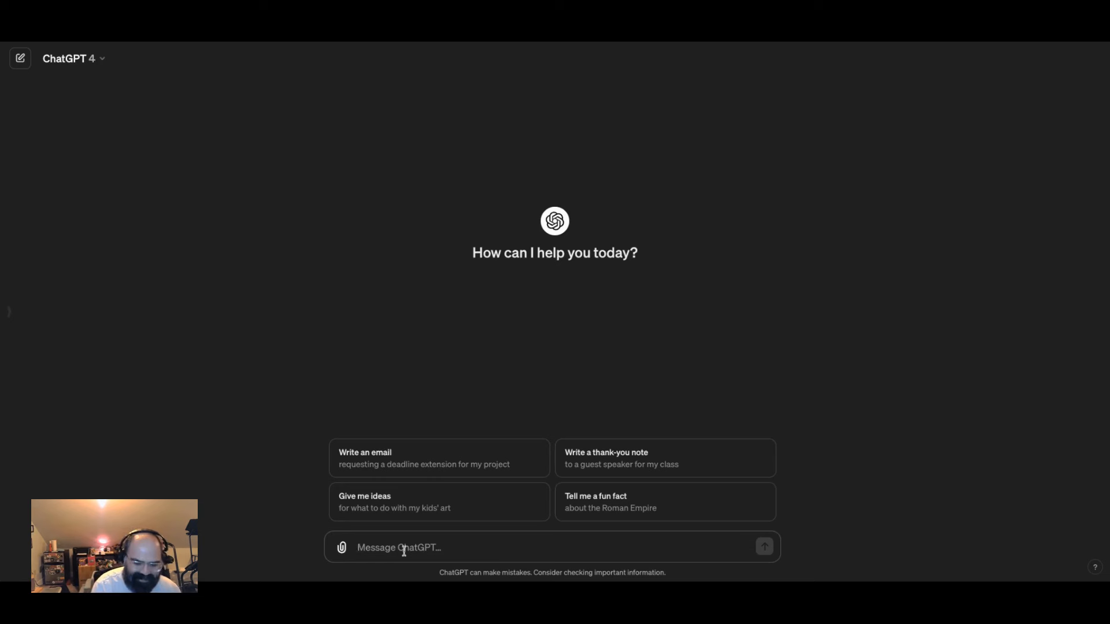
mouse_move(333, 304)
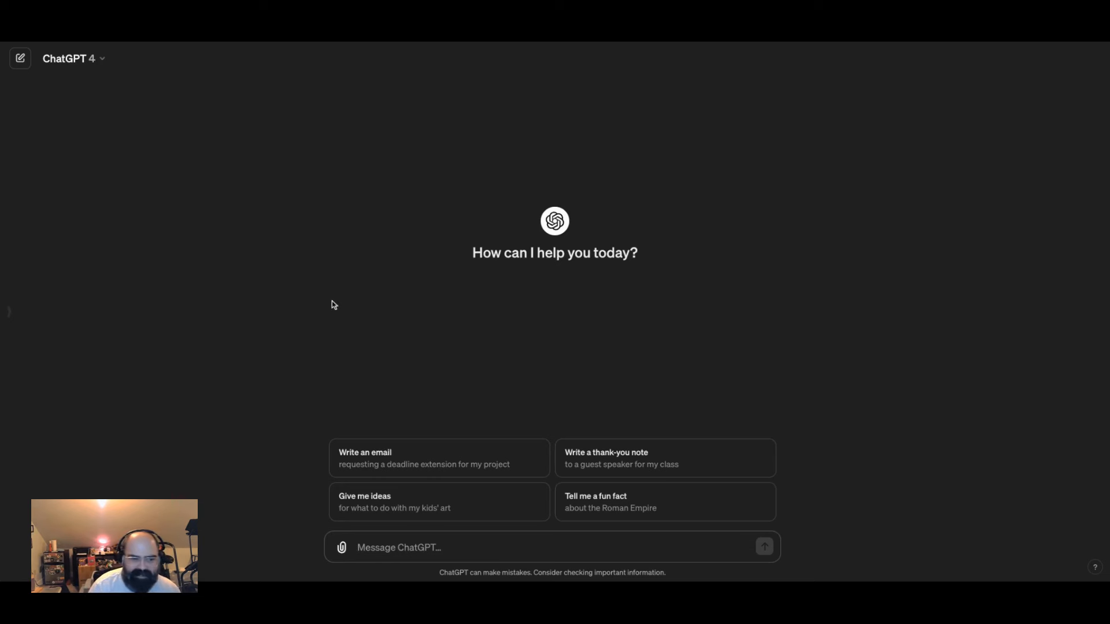
Ask ChatGPT 'Can you make me an image of a cat eating ice cream in a park' after checking model options.
click(73, 59)
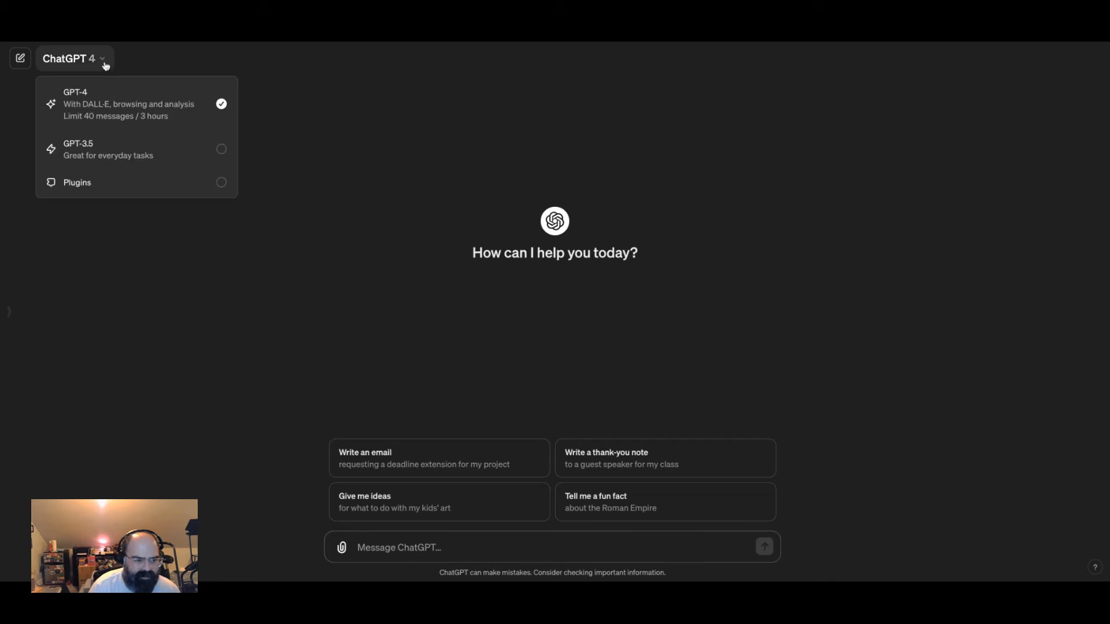
mouse_move(459, 206)
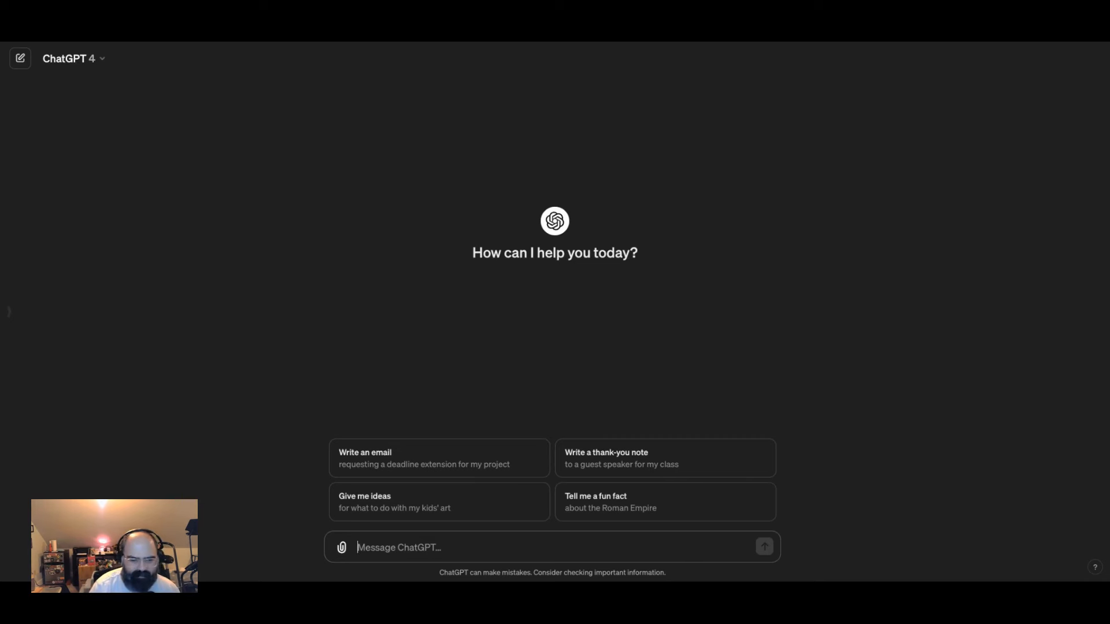
text(Can)
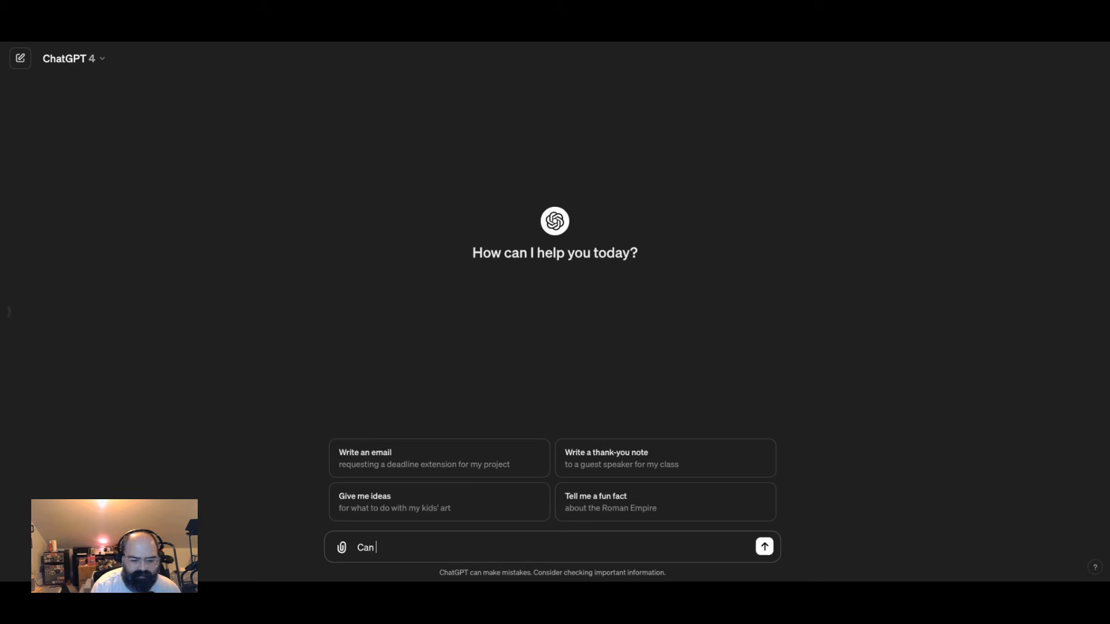
text(you make m)
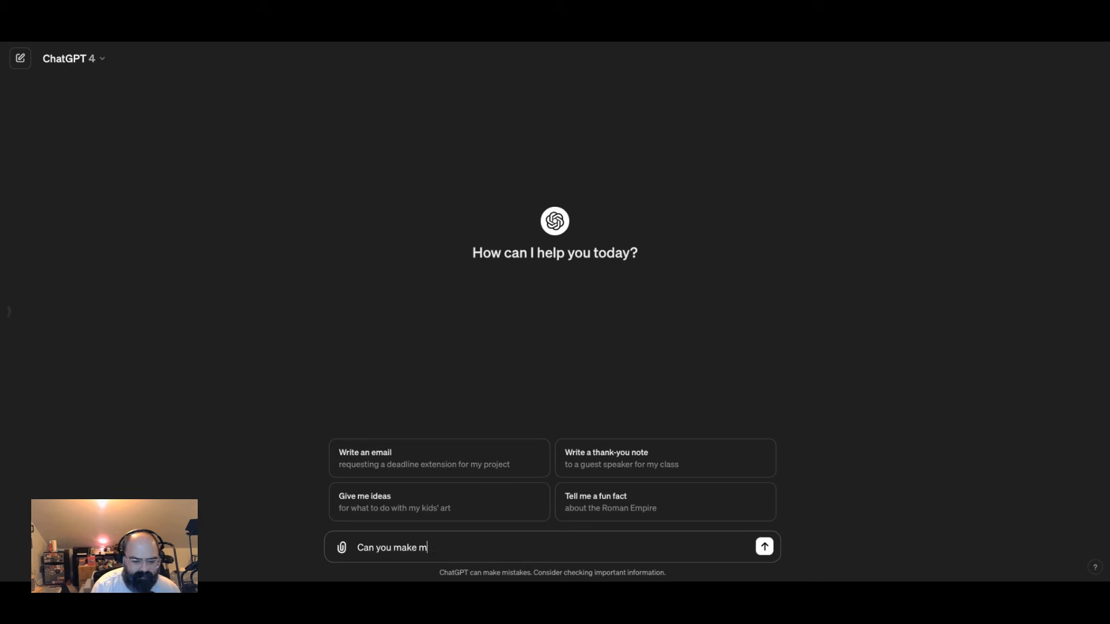
text(e an image of a cat)
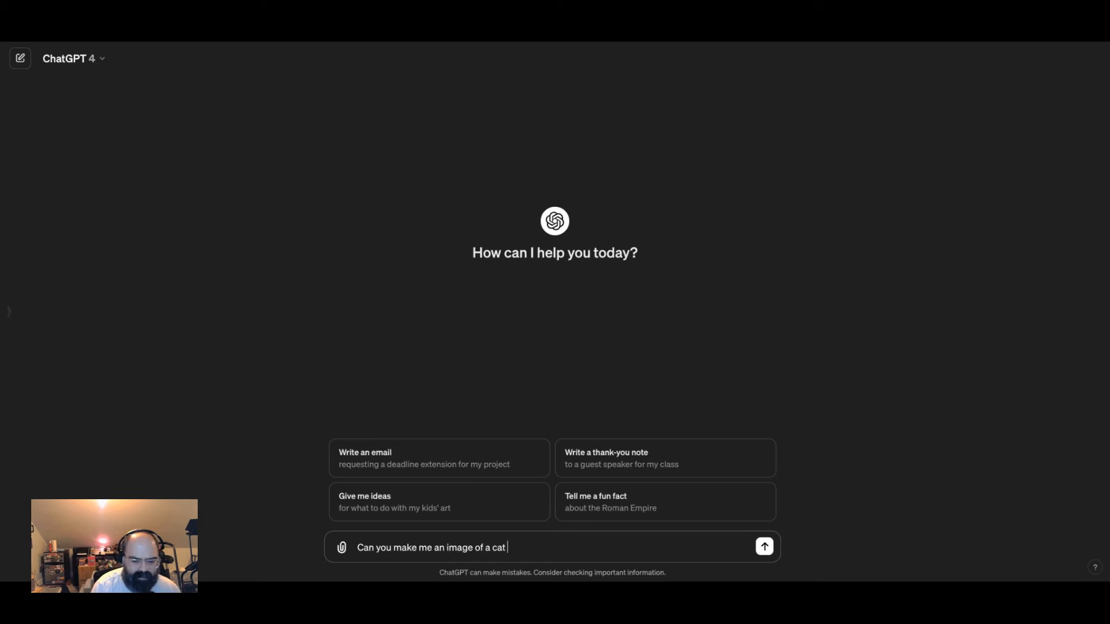
text(eating ice cr)
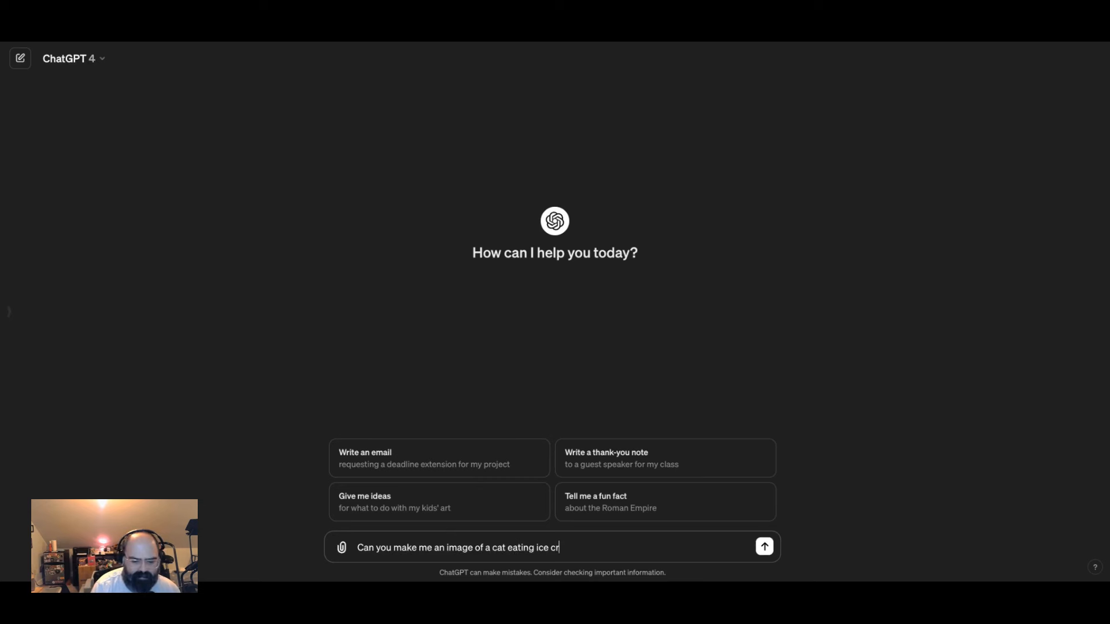
text(eam in a park)
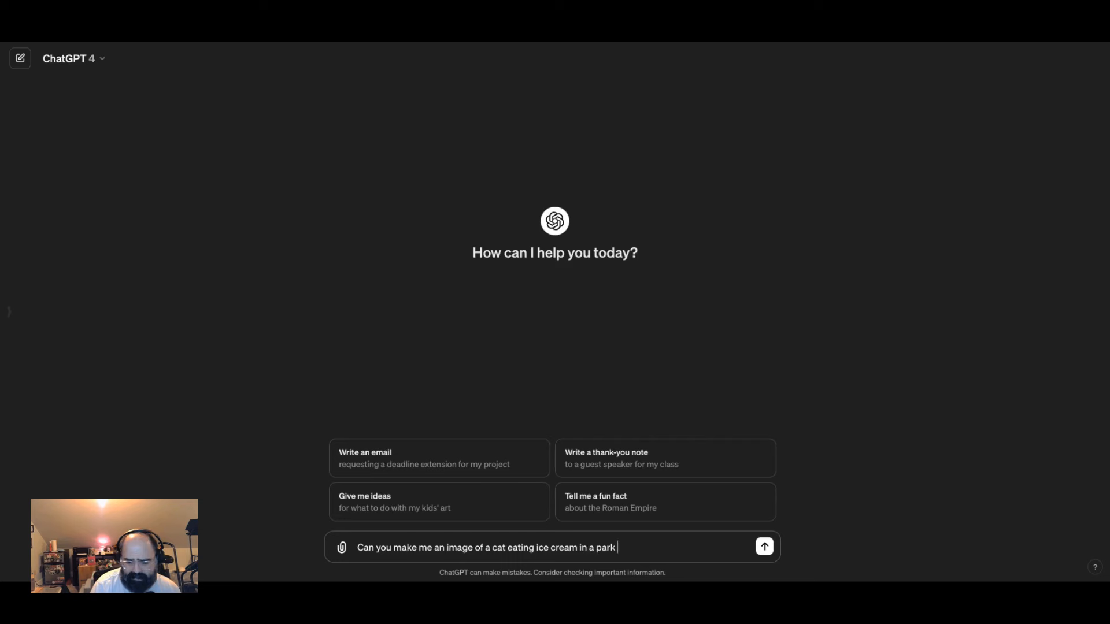
click(764, 547)
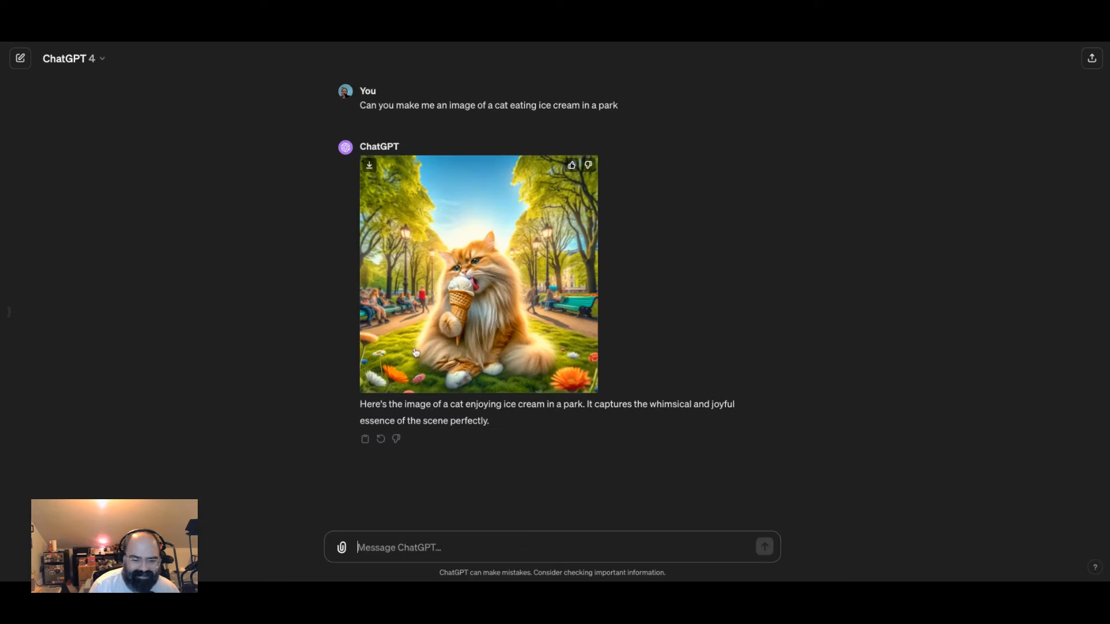
mouse_move(430, 551)
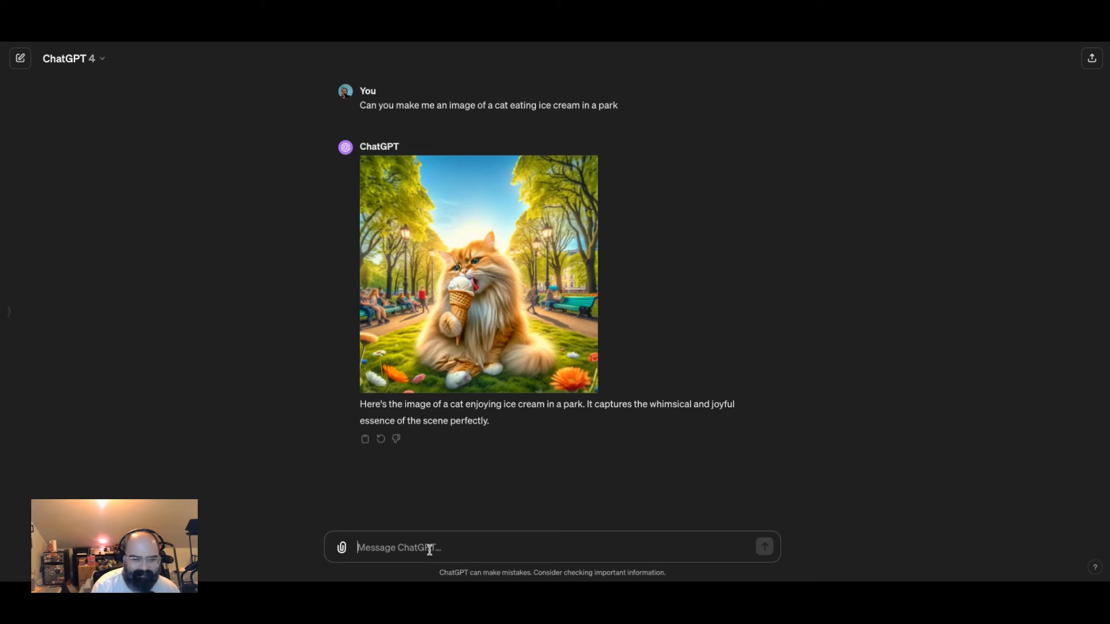
Send the follow-up 'Can you convert this into a color book page'.
text(Can you co)
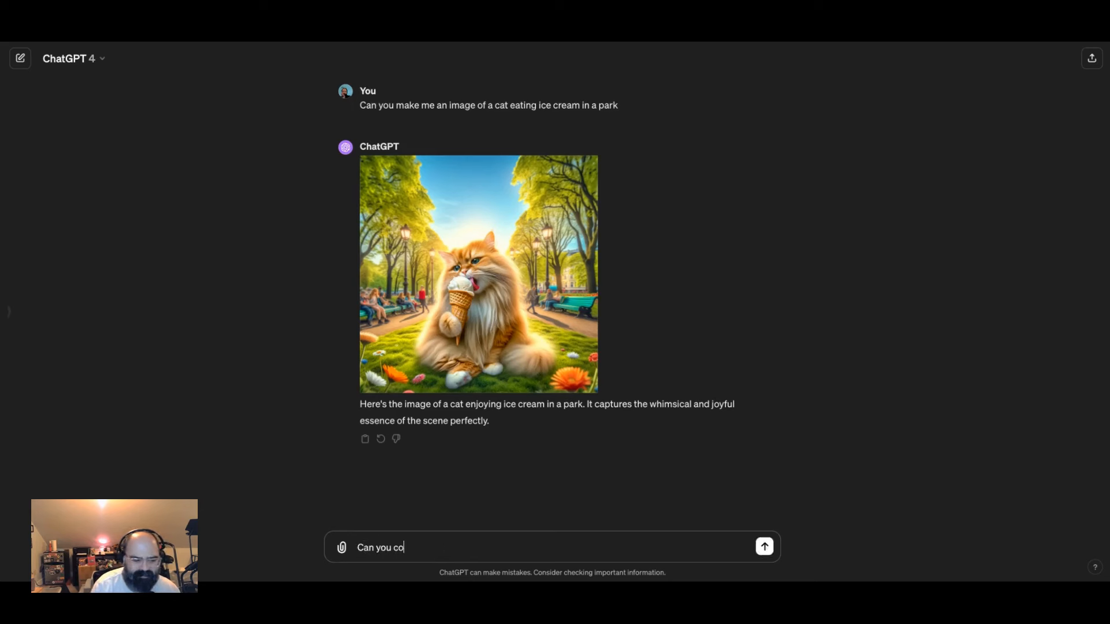
text(nvert this into a c)
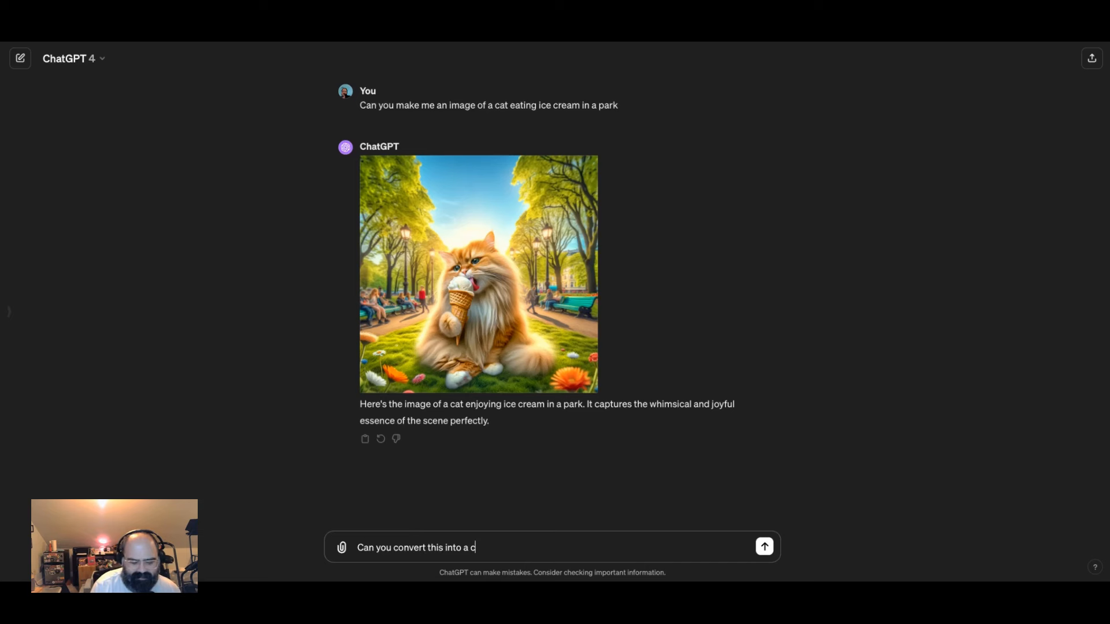
text(olor book p)
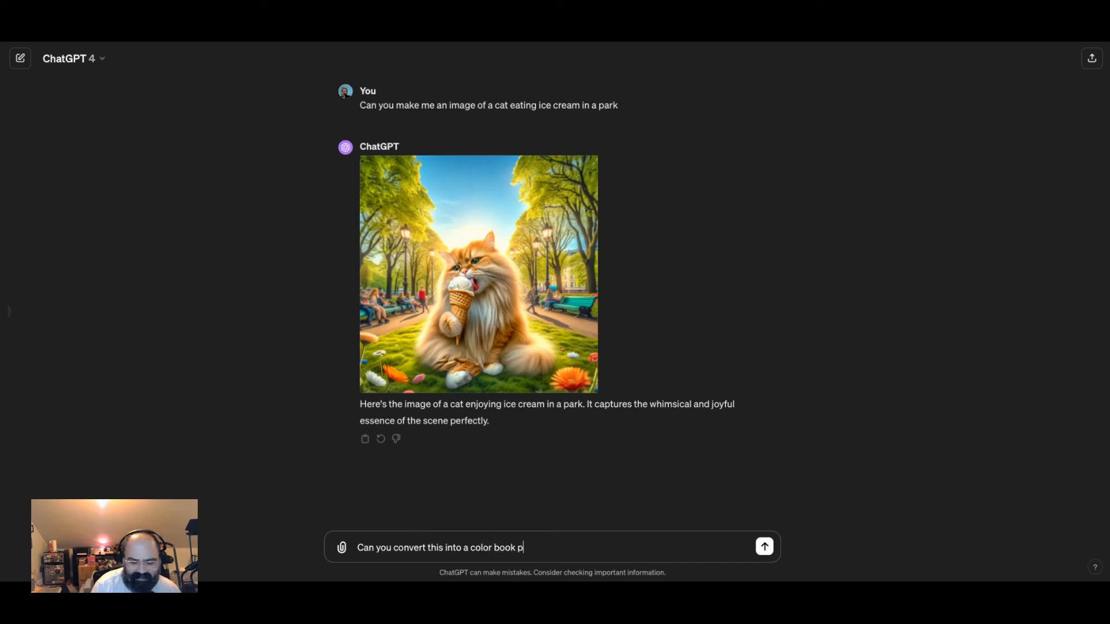
click(764, 547)
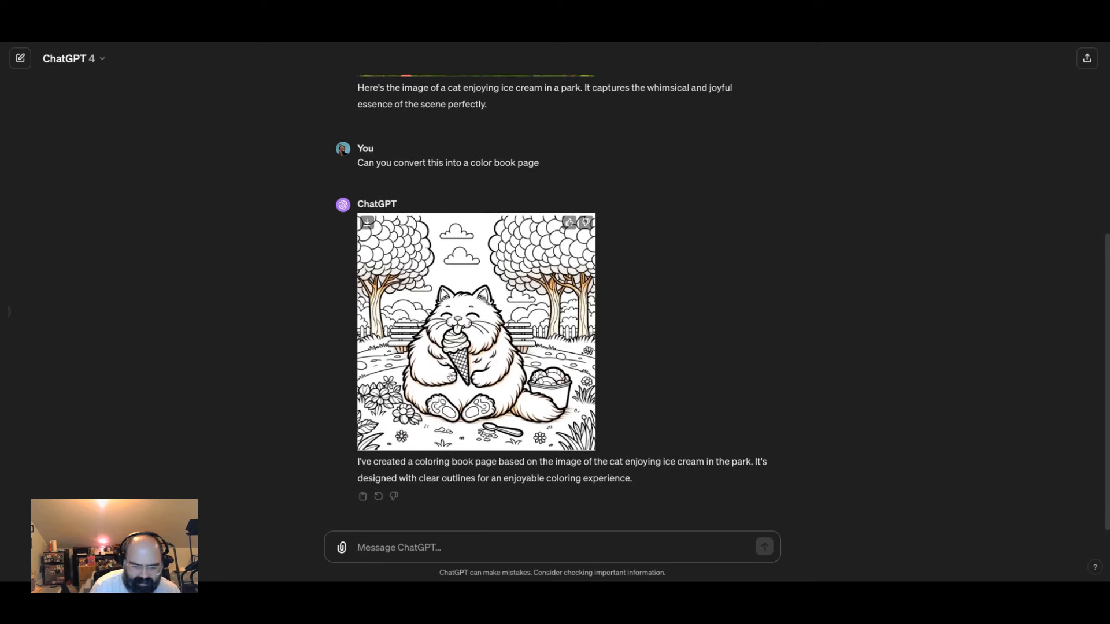
Send the follow-up 'can you make me a few more with the cat doing different stuff'.
click(476, 331)
text(can y)
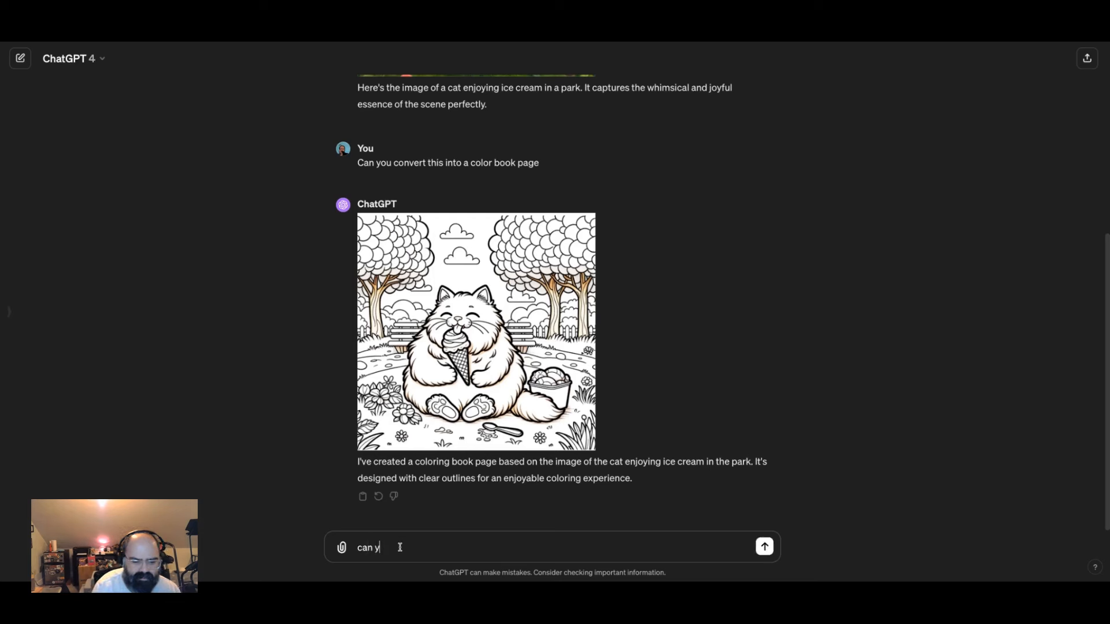
text(ou make me)
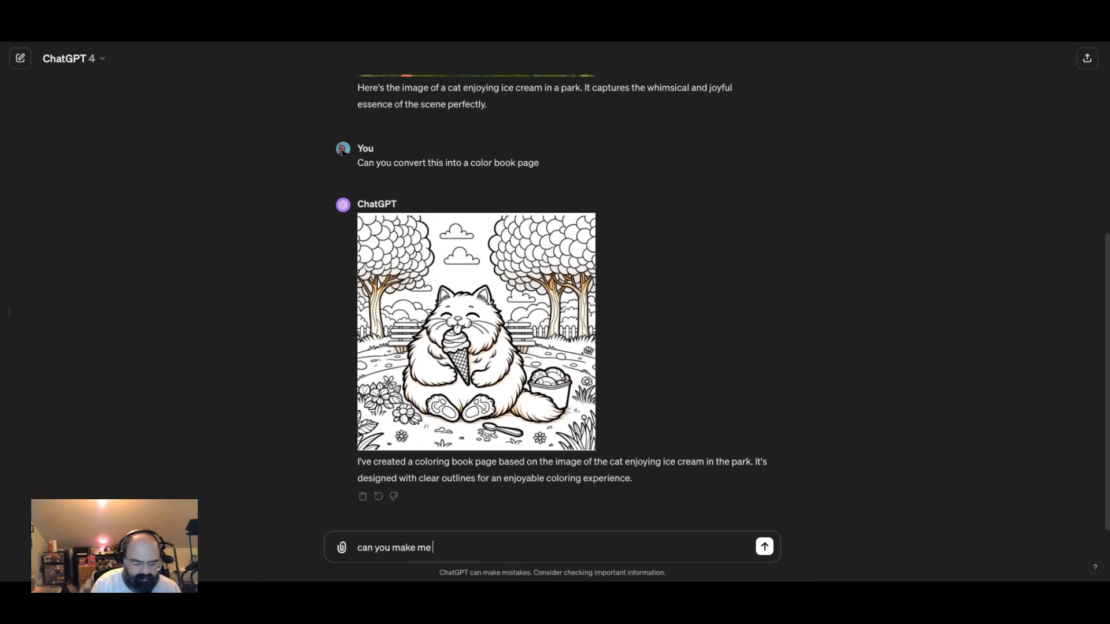
text(a few more w)
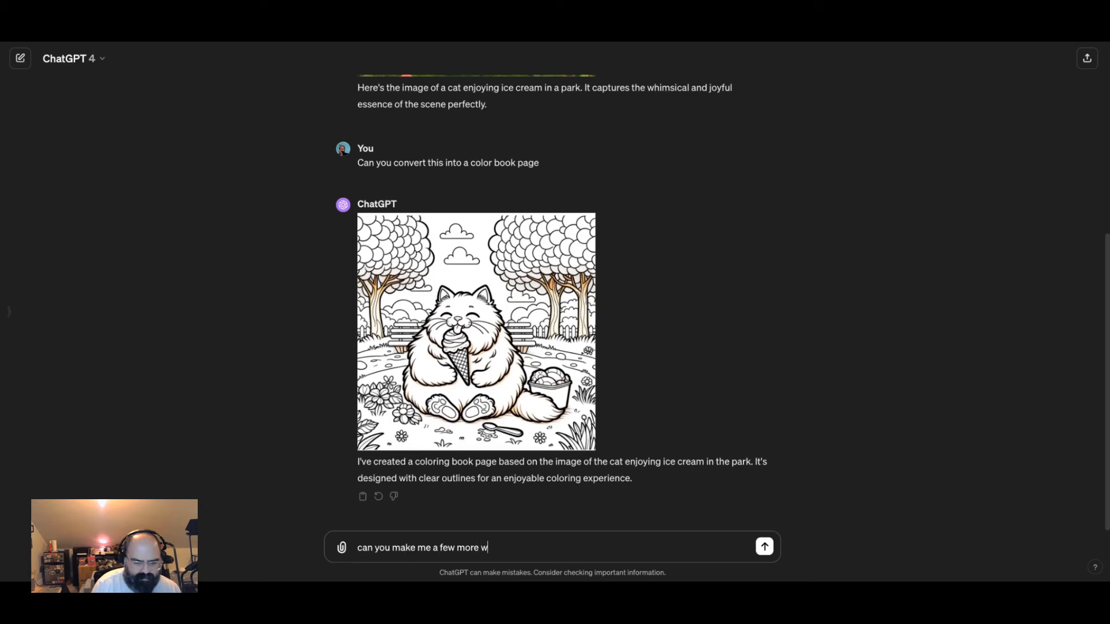
text(ith the cat doing id)
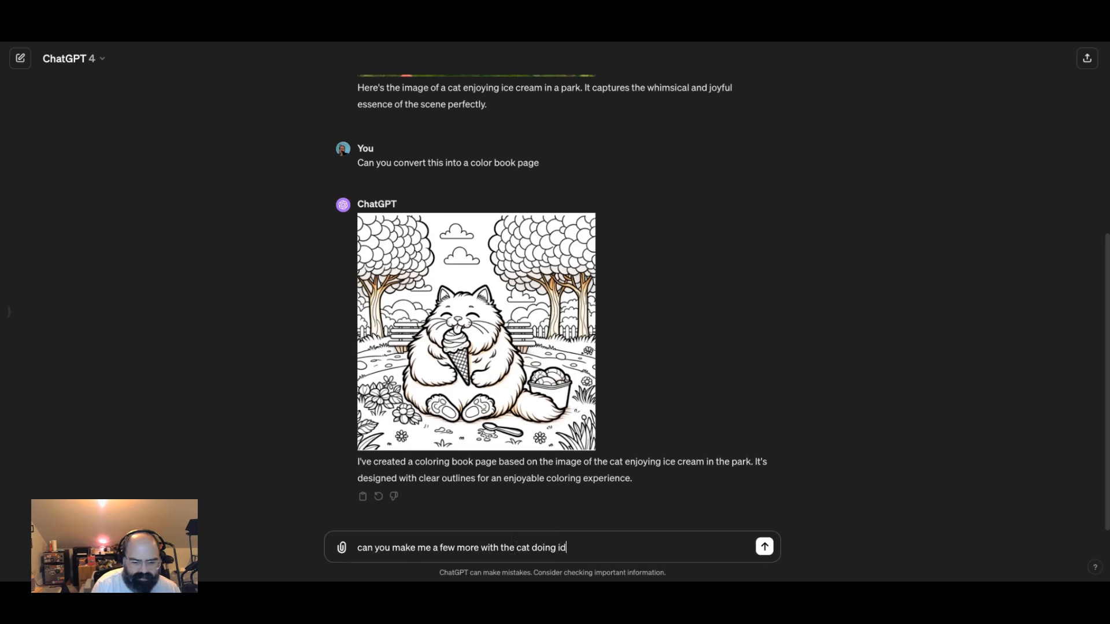
text(different stuf)
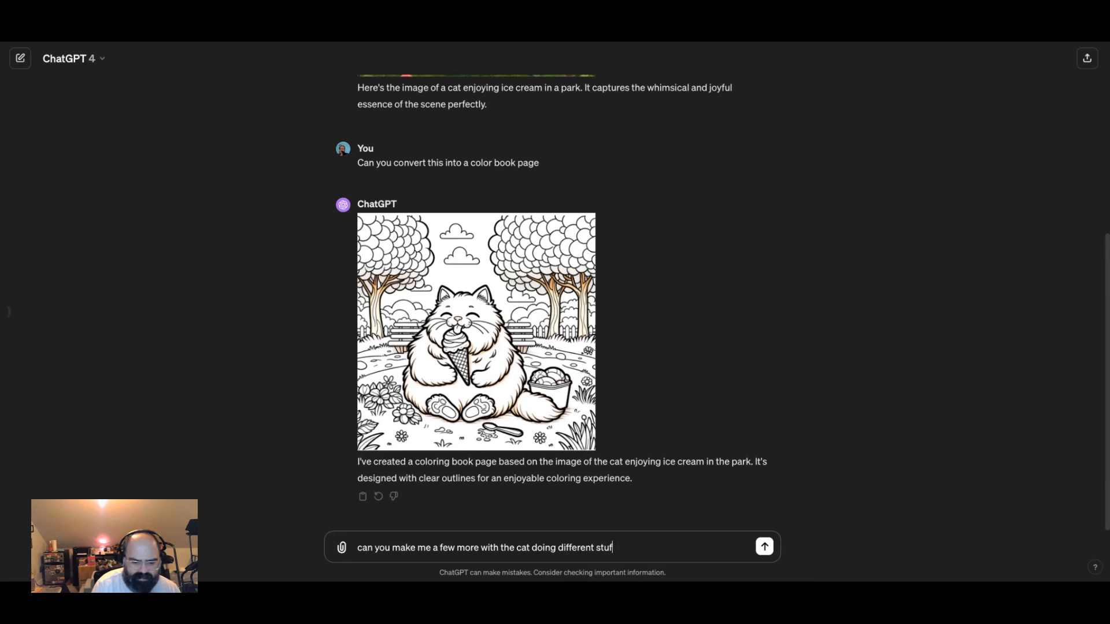
click(764, 547)
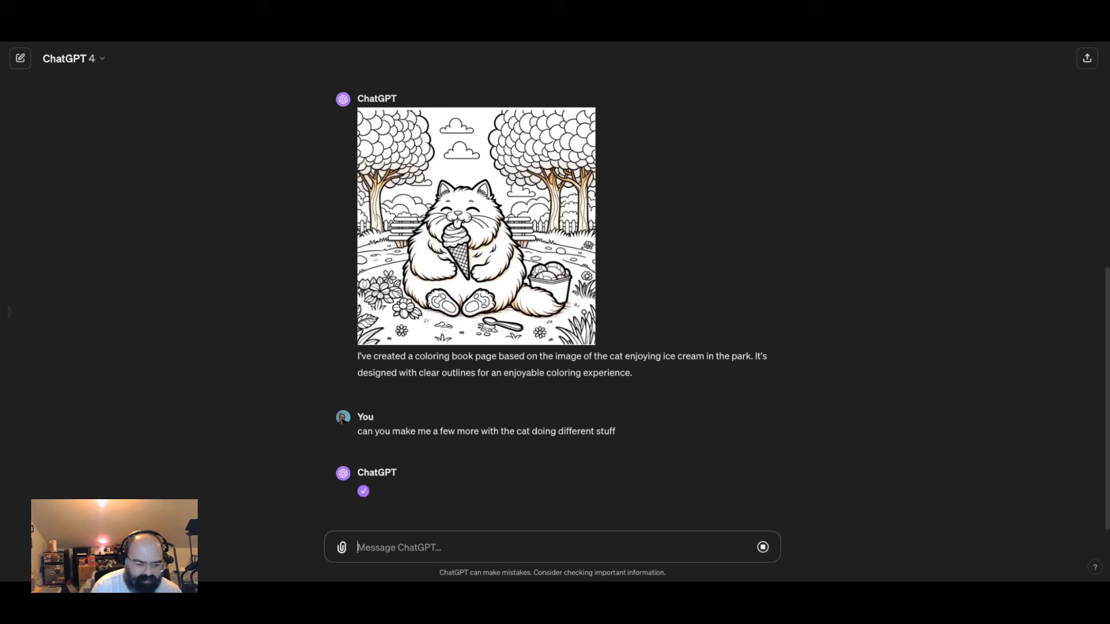
View the resulting four-panel cat coloring pages enlarged.
scroll(down, 3)
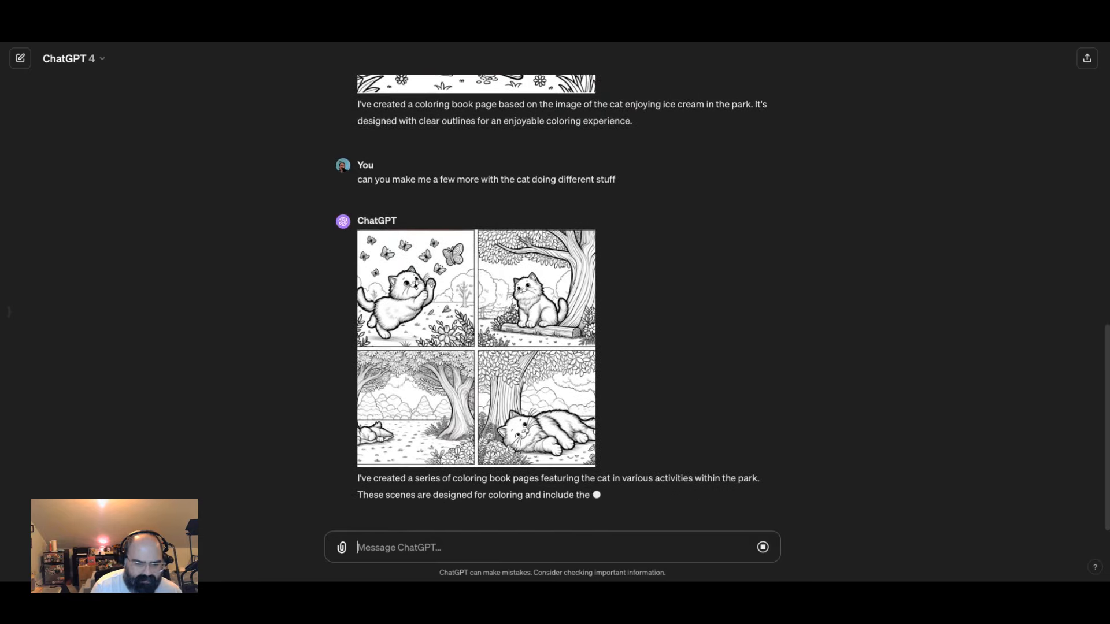
click(475, 347)
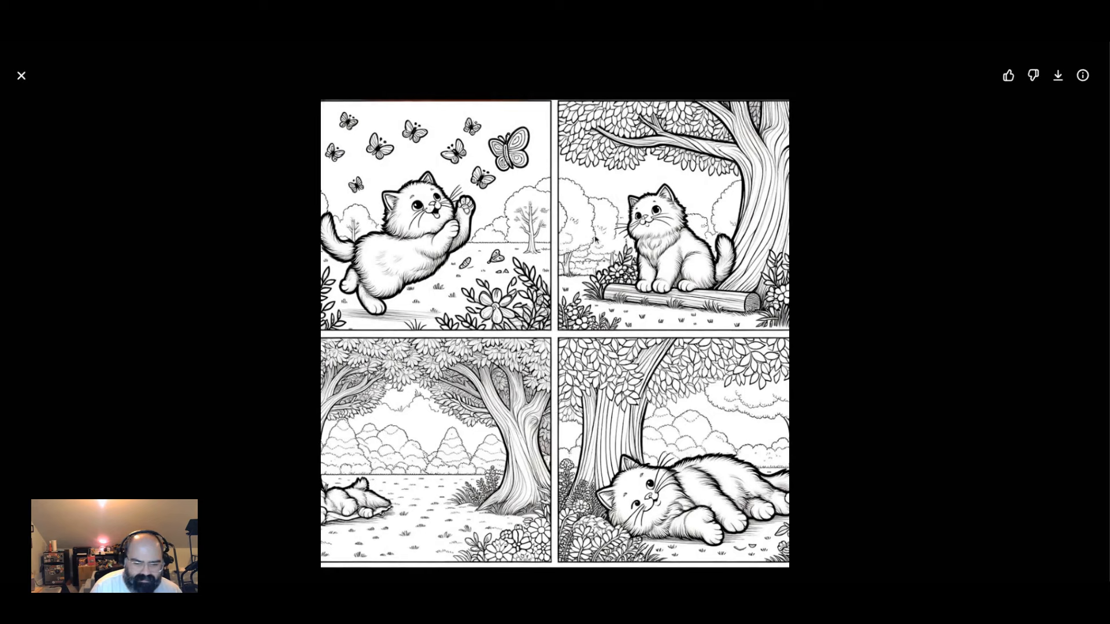
mouse_move(3, 85)
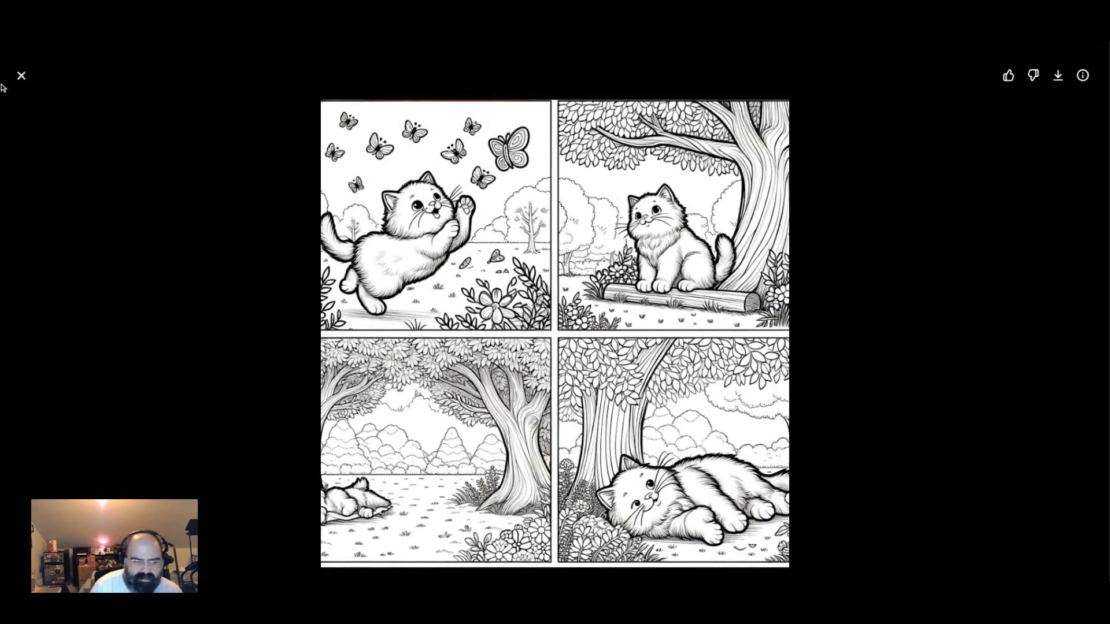
Close the enlarged image viewer and return to the chat with the full caption.
click(21, 75)
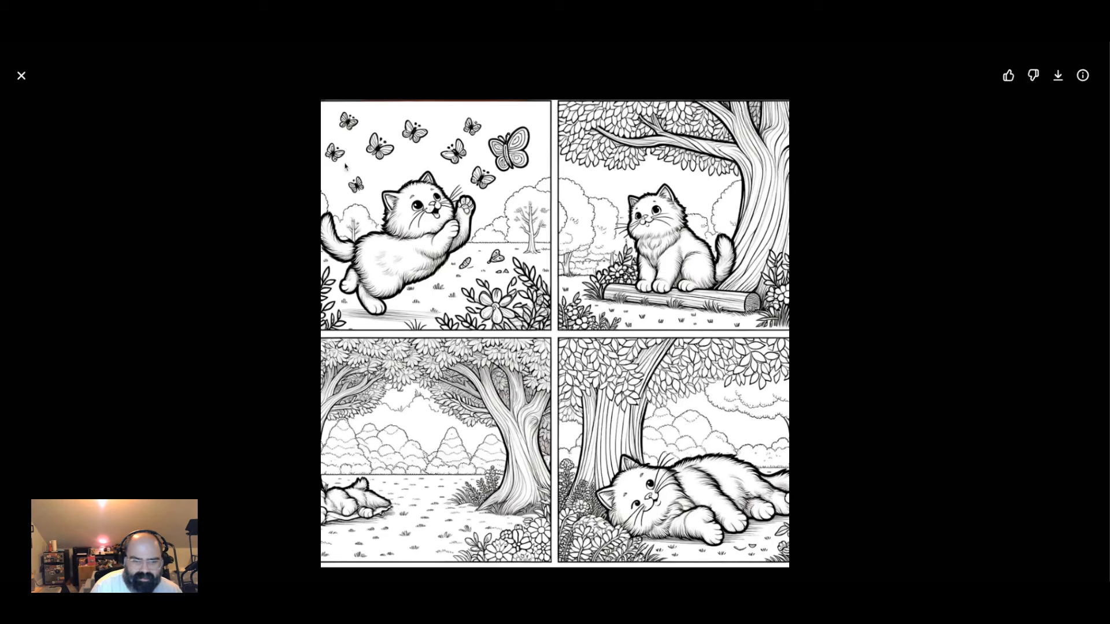
mouse_move(48, 93)
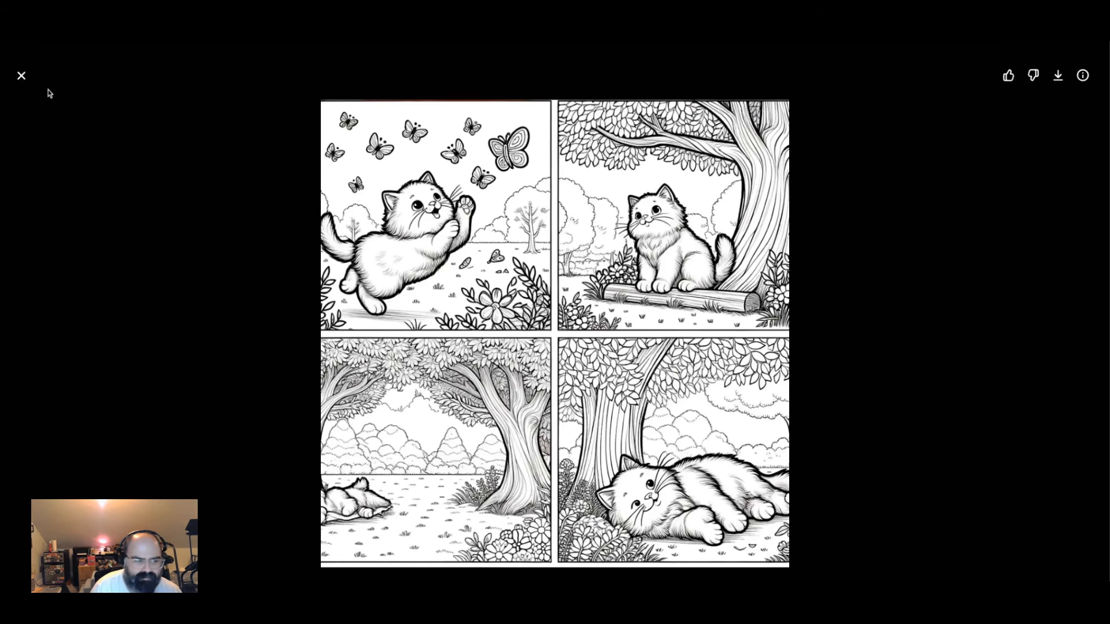
click(20, 75)
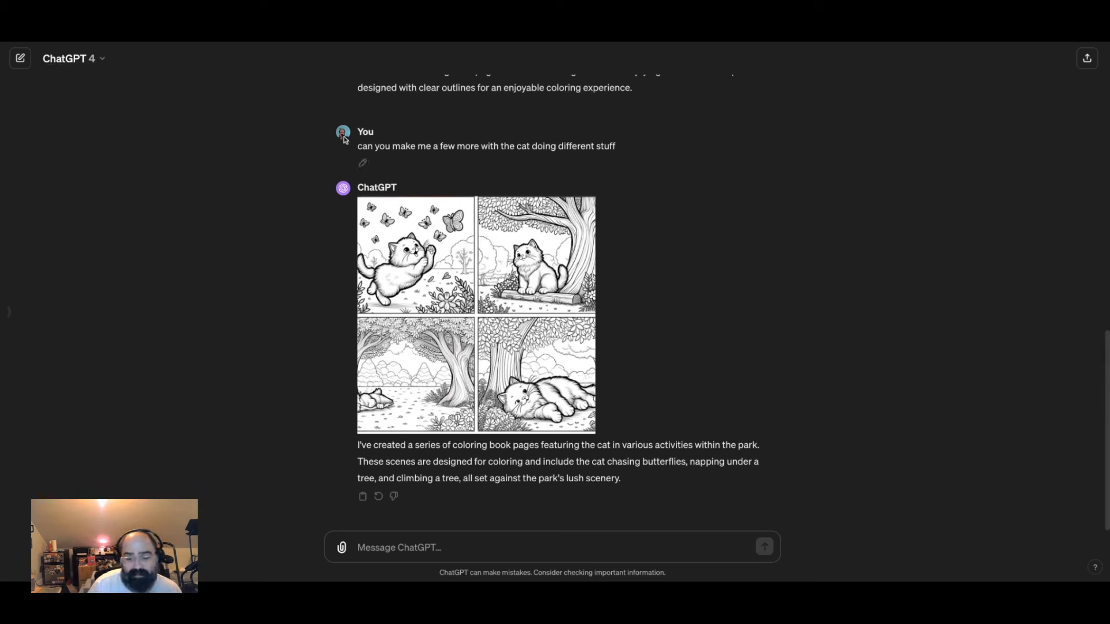
mouse_move(344, 140)
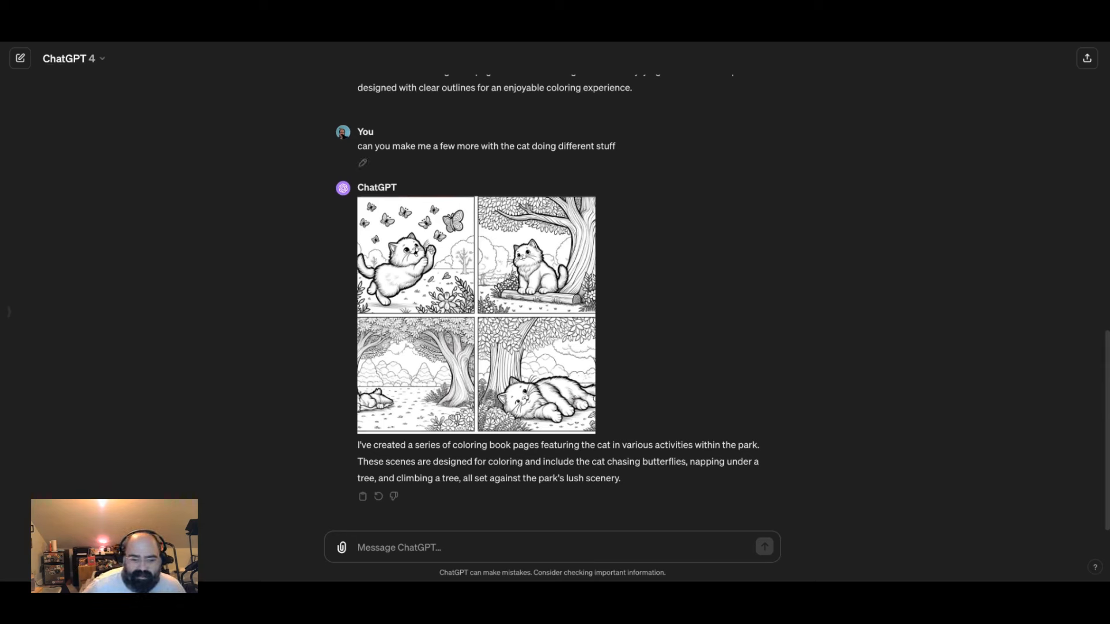